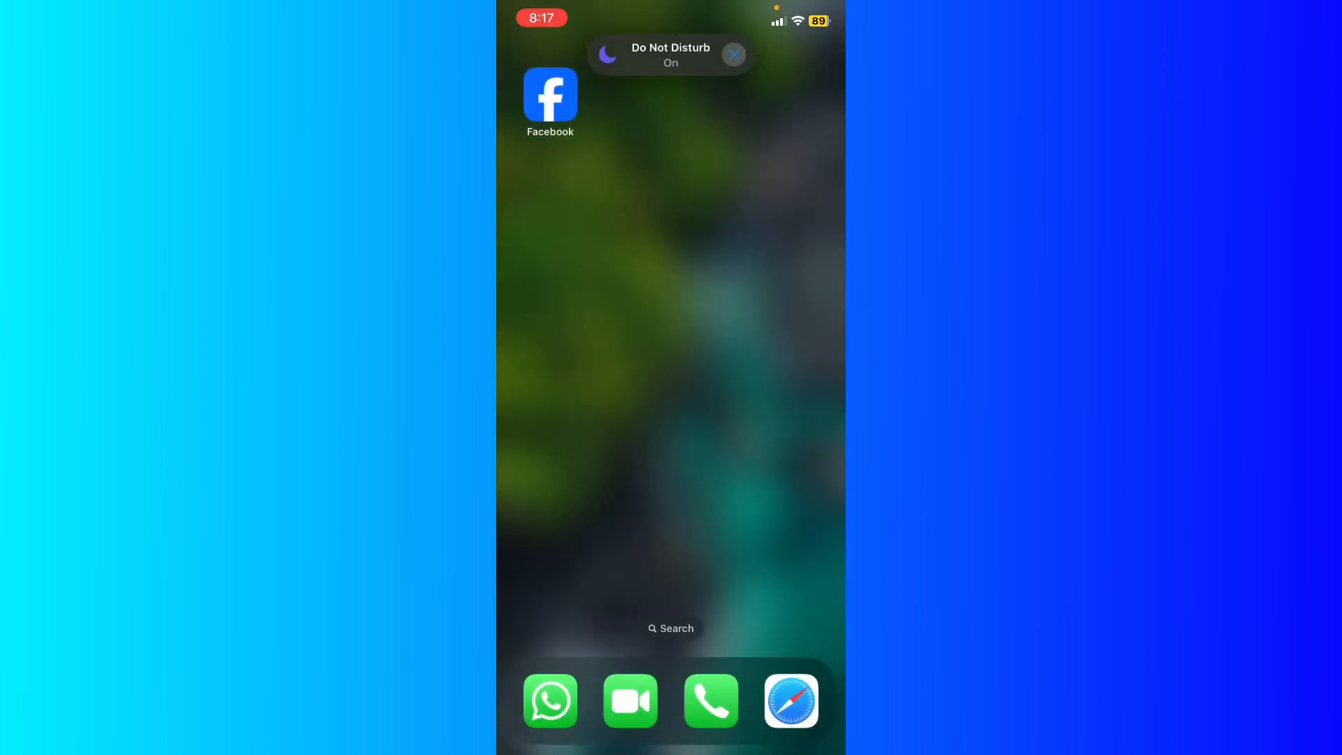
Launch Facebook from the home screen and land on the Menu page with shortcuts
click(551, 94)
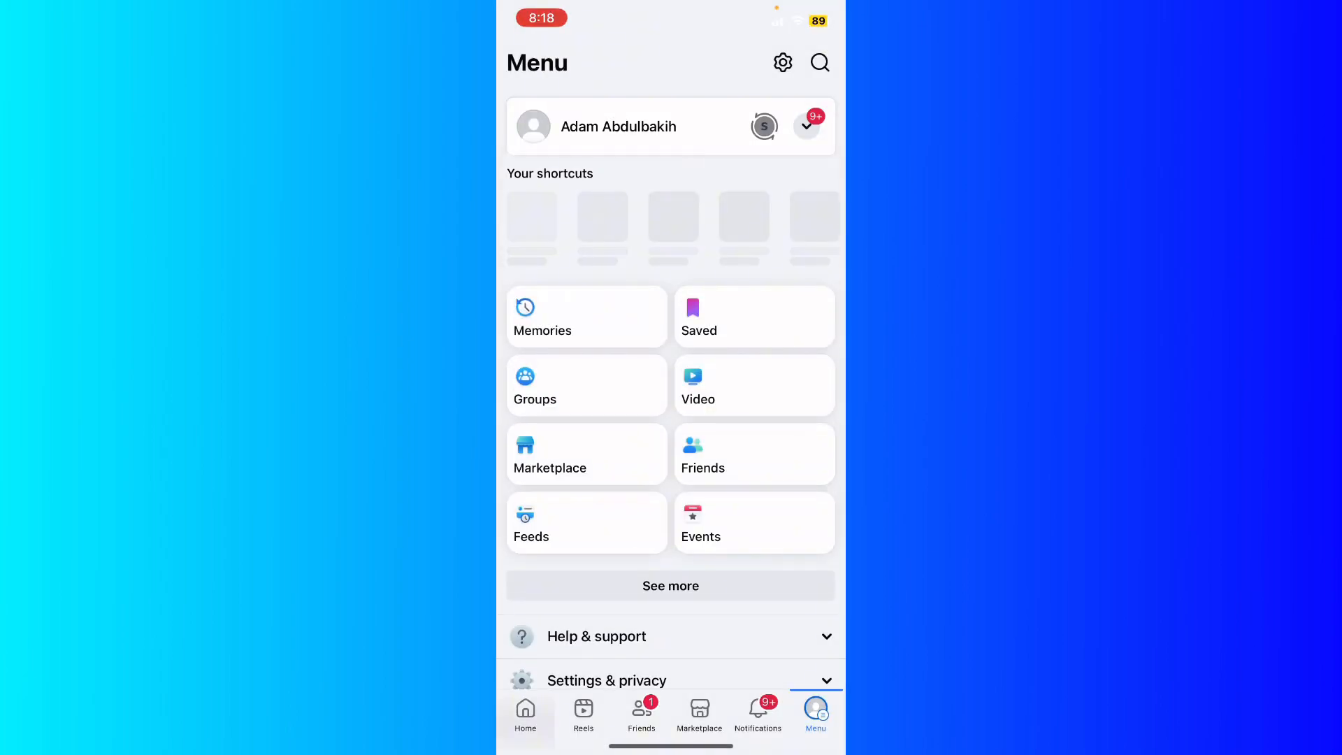
click(525, 713)
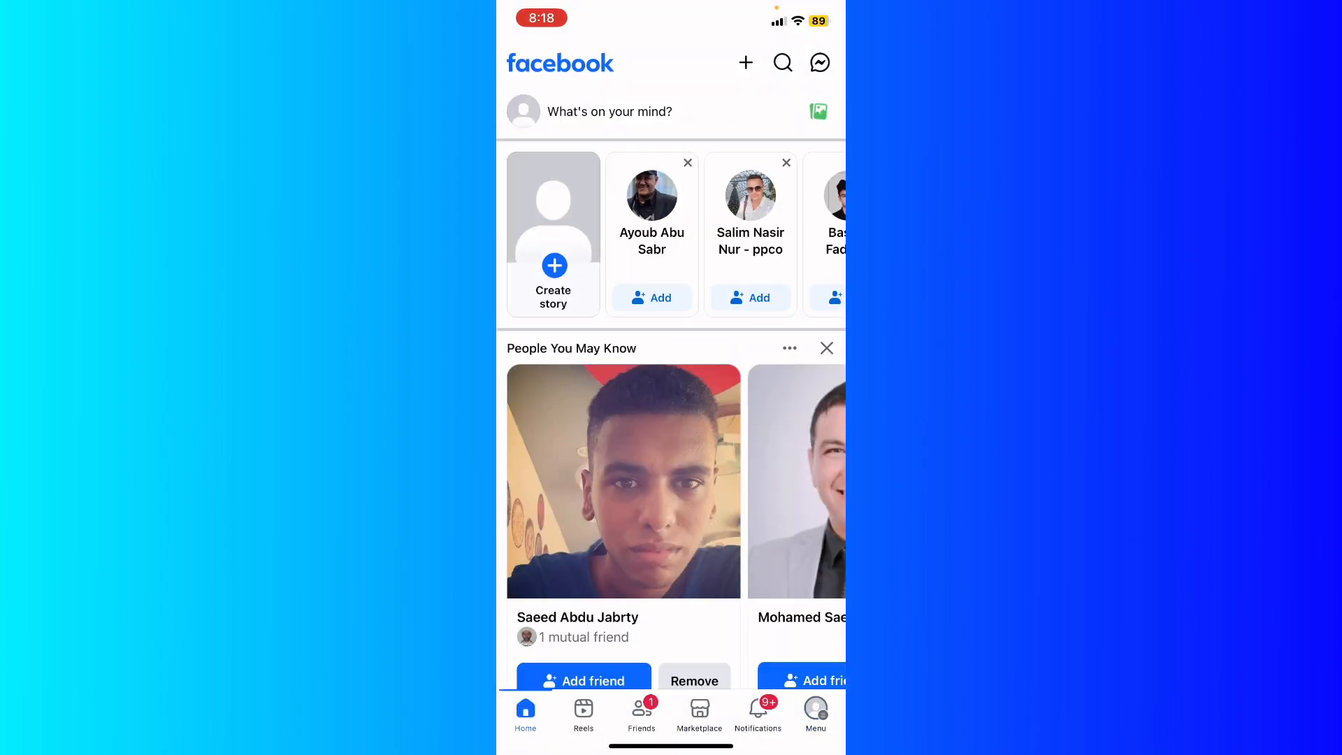
click(813, 714)
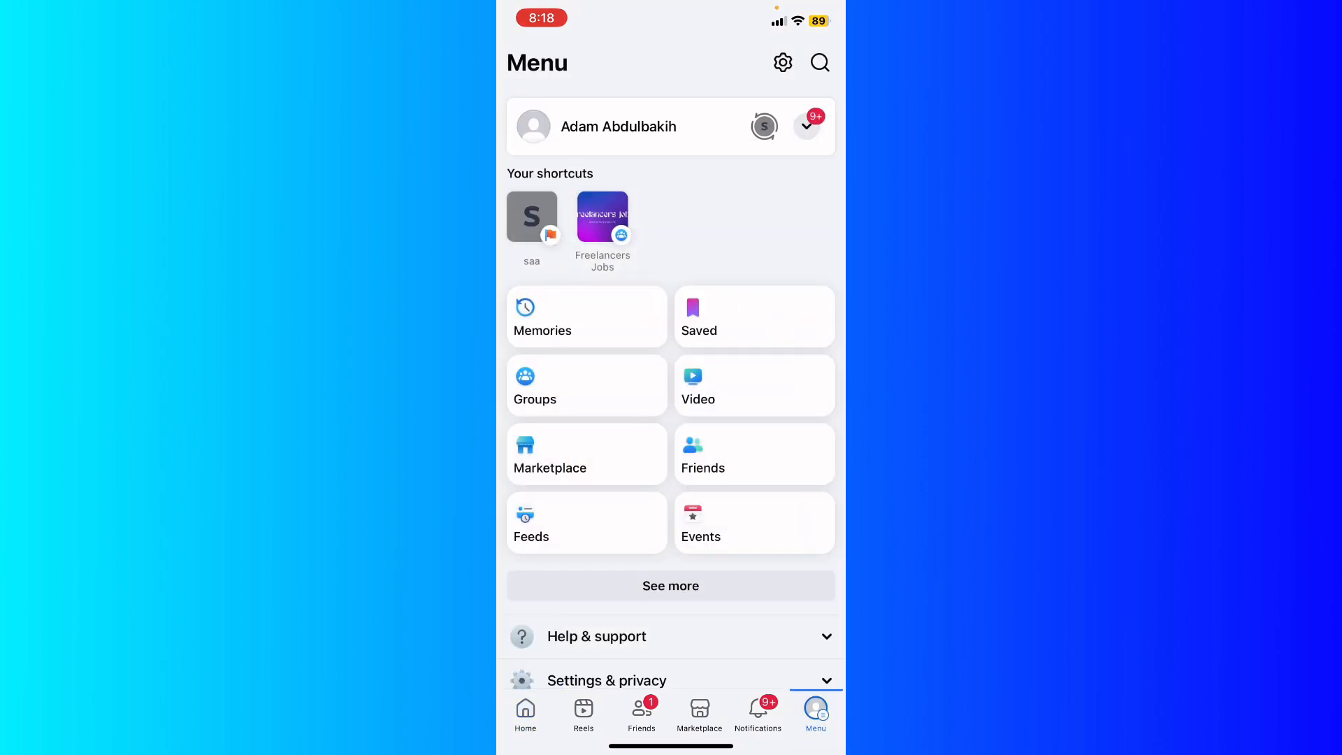
Reach Two-factor authentication in Password and security and choose the Facebook account with Text message
click(606, 680)
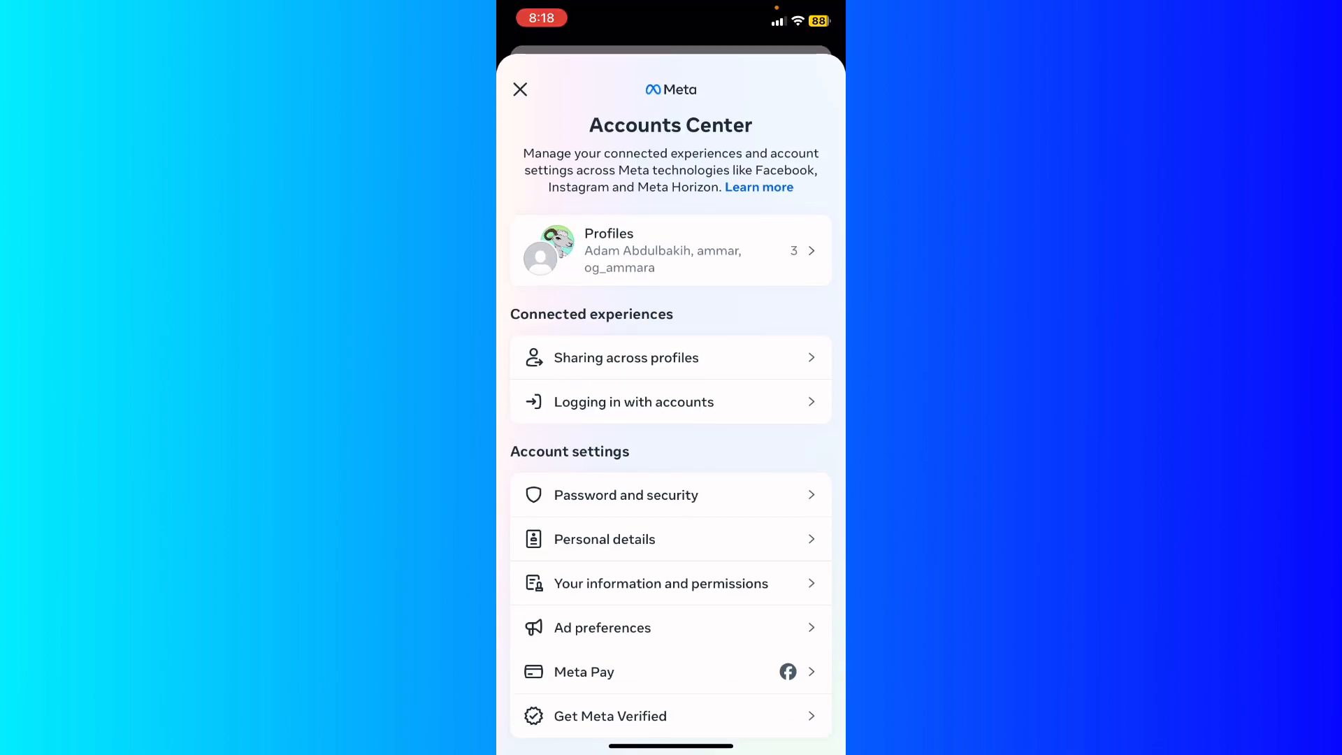
scroll(down, 3)
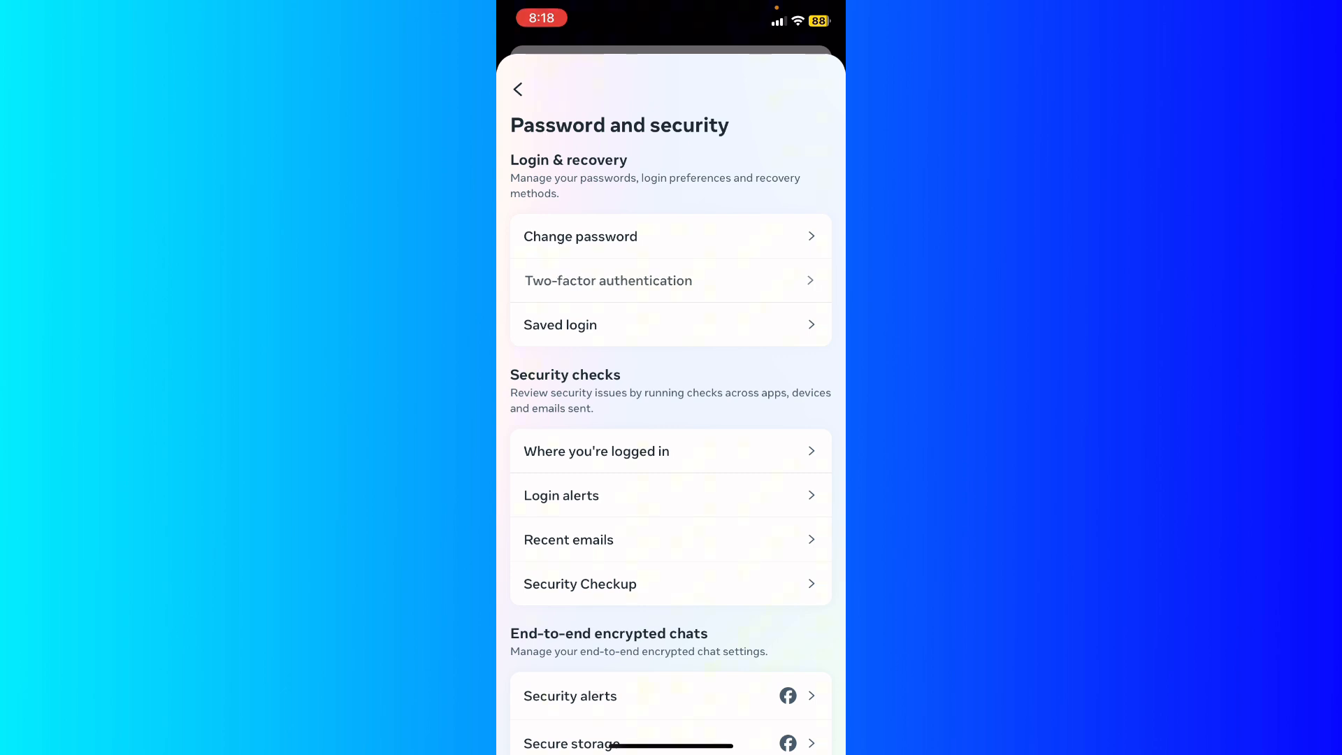
click(608, 280)
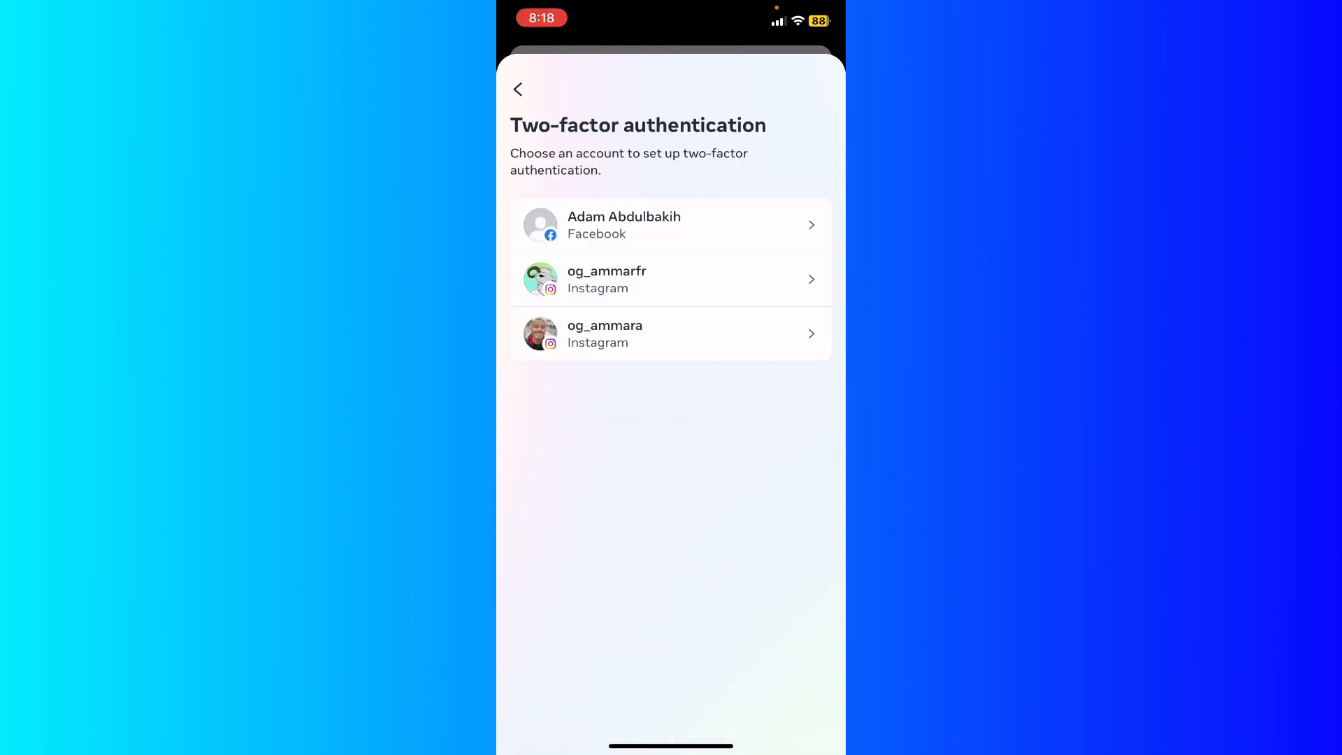
click(669, 224)
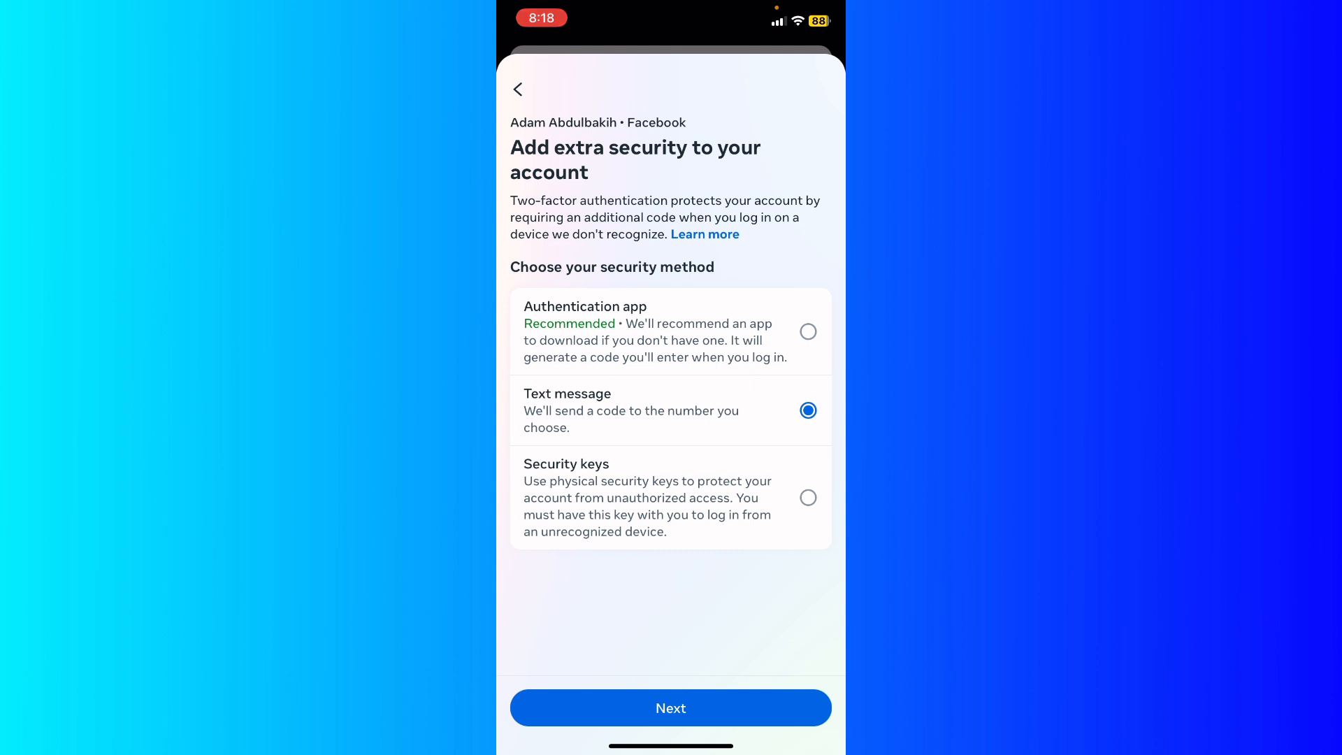
Keep the existing phone number so Facebook texts it a six-digit confirmation code
click(670, 708)
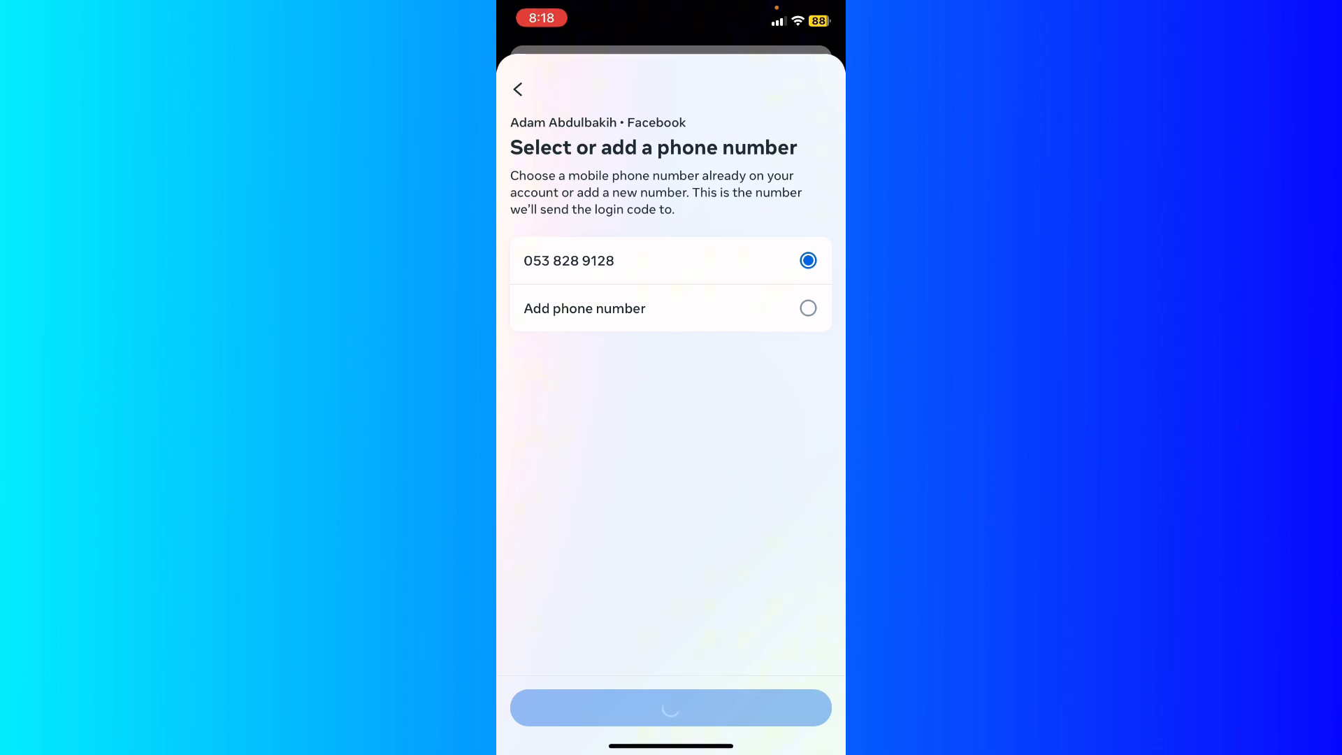
click(669, 707)
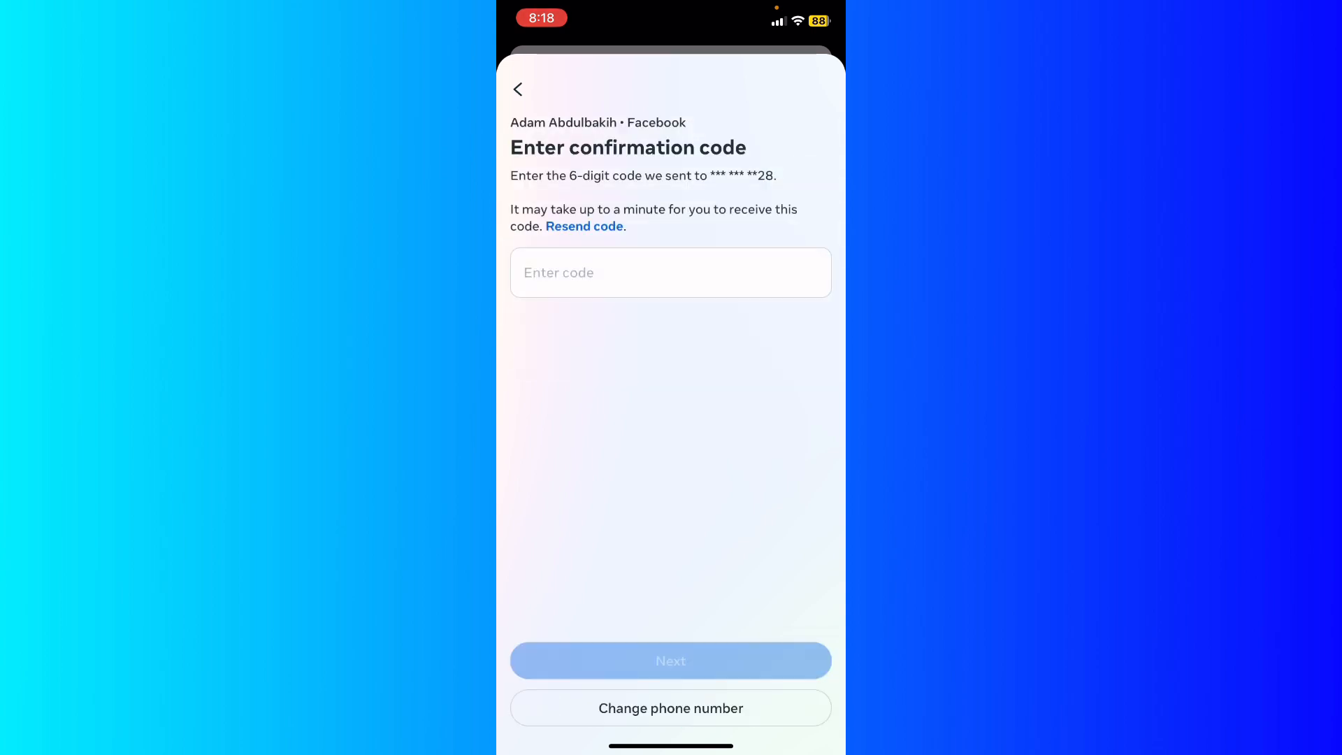
click(670, 272)
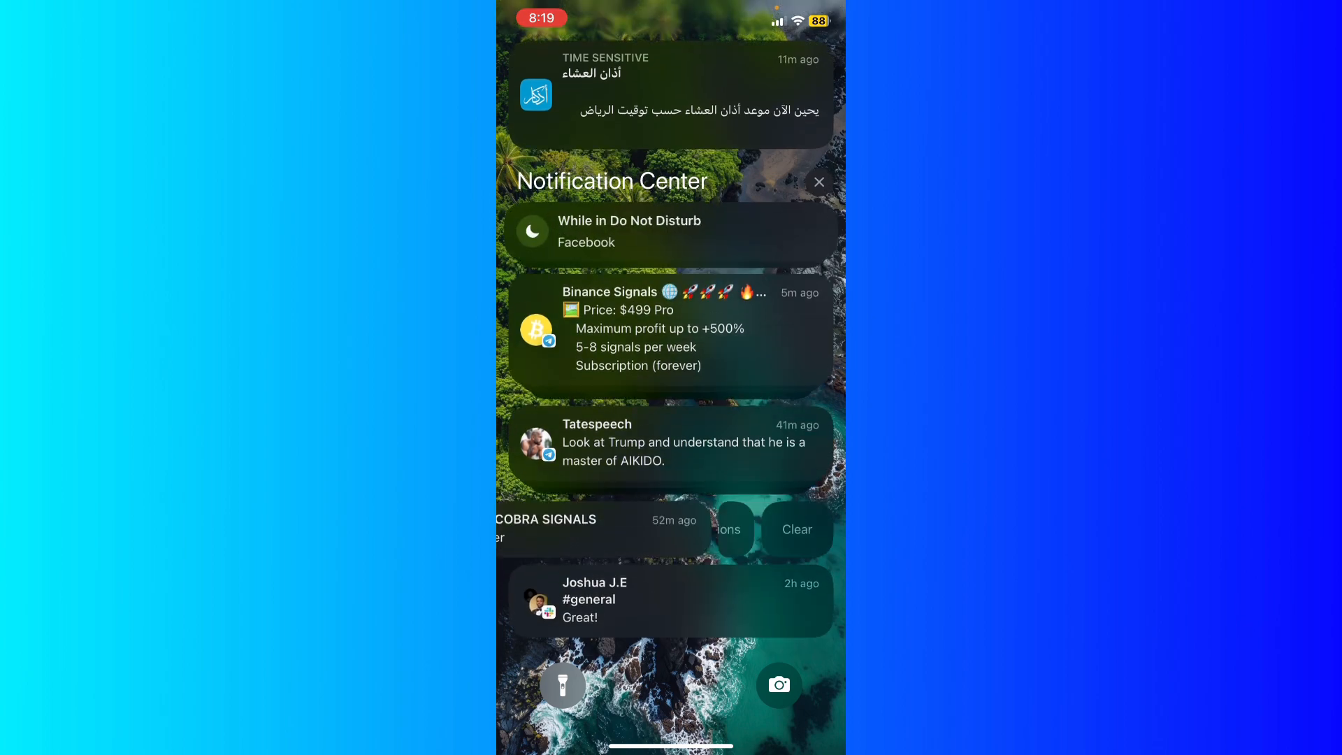
Retrieve the code from the Do Not Disturb notification, enter it and submit it
click(629, 231)
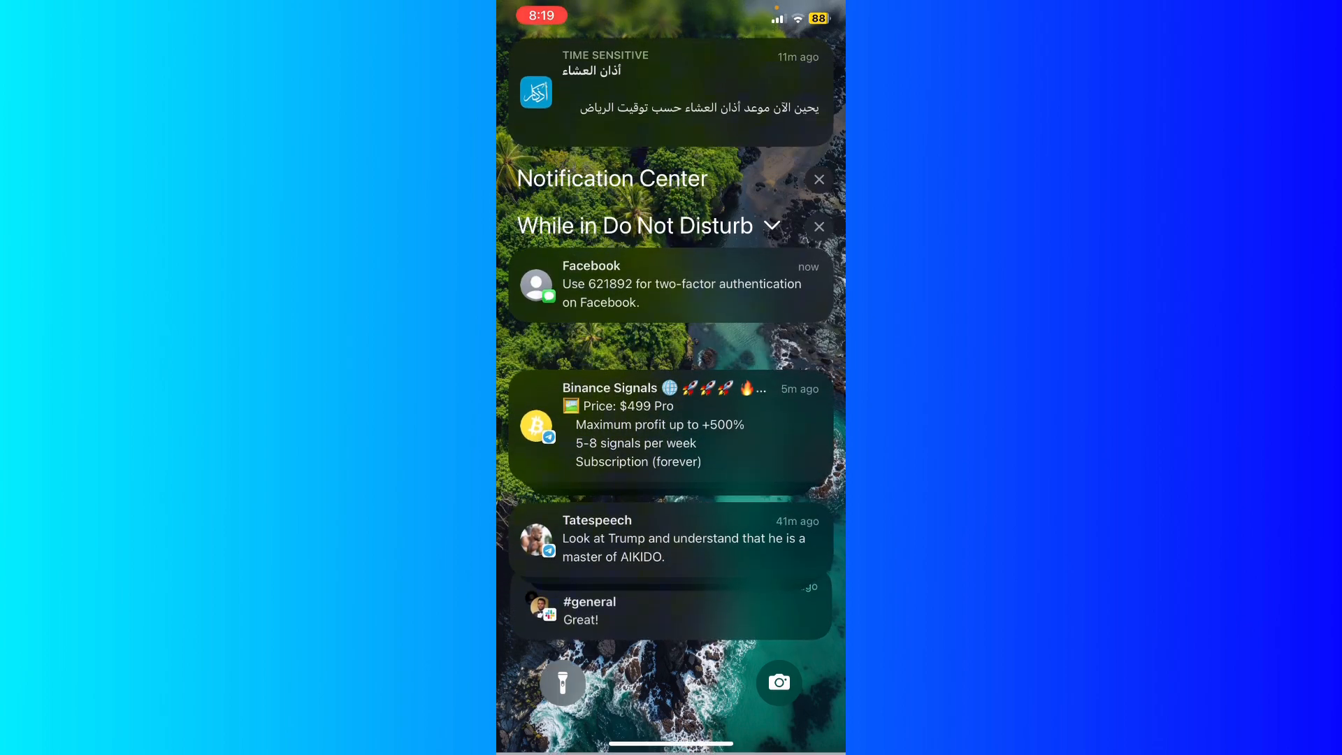
click(670, 284)
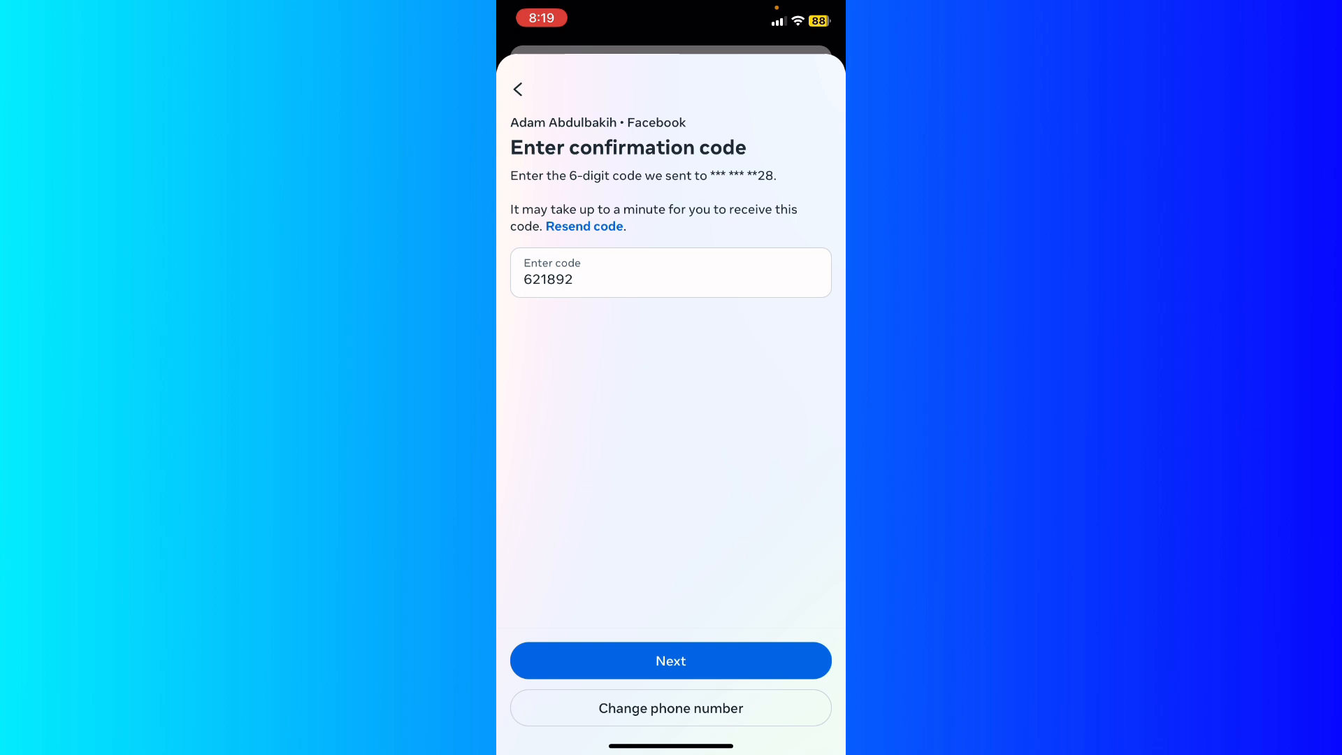
click(670, 660)
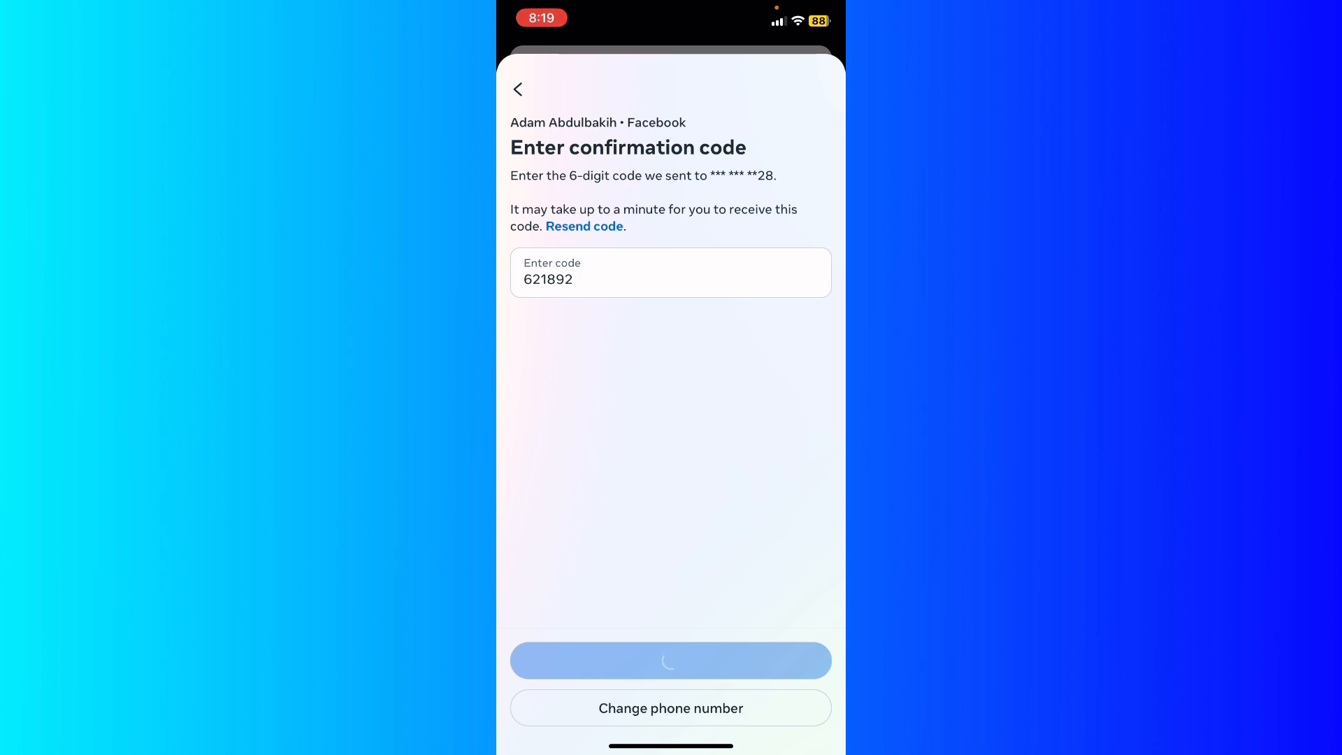
click(669, 660)
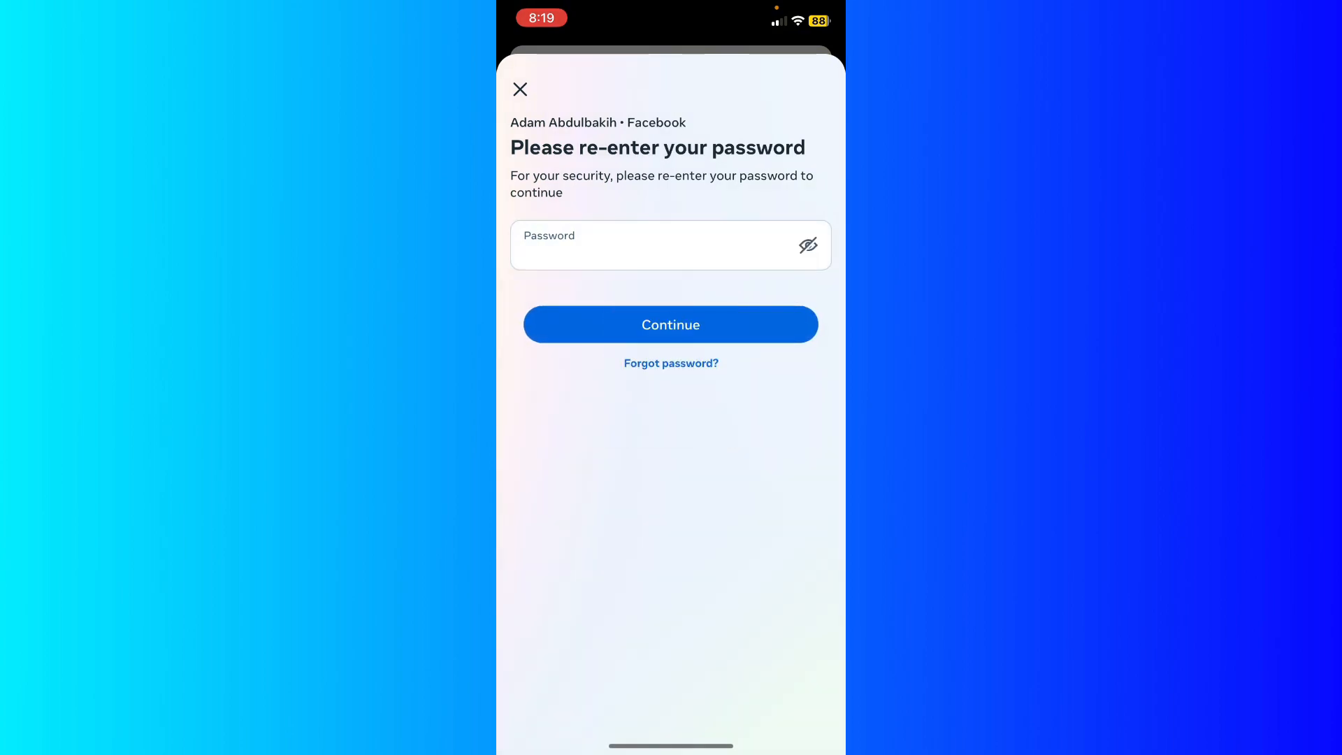
Re-enter the account password so two-factor authentication turns on via text to the number ending 28
click(669, 323)
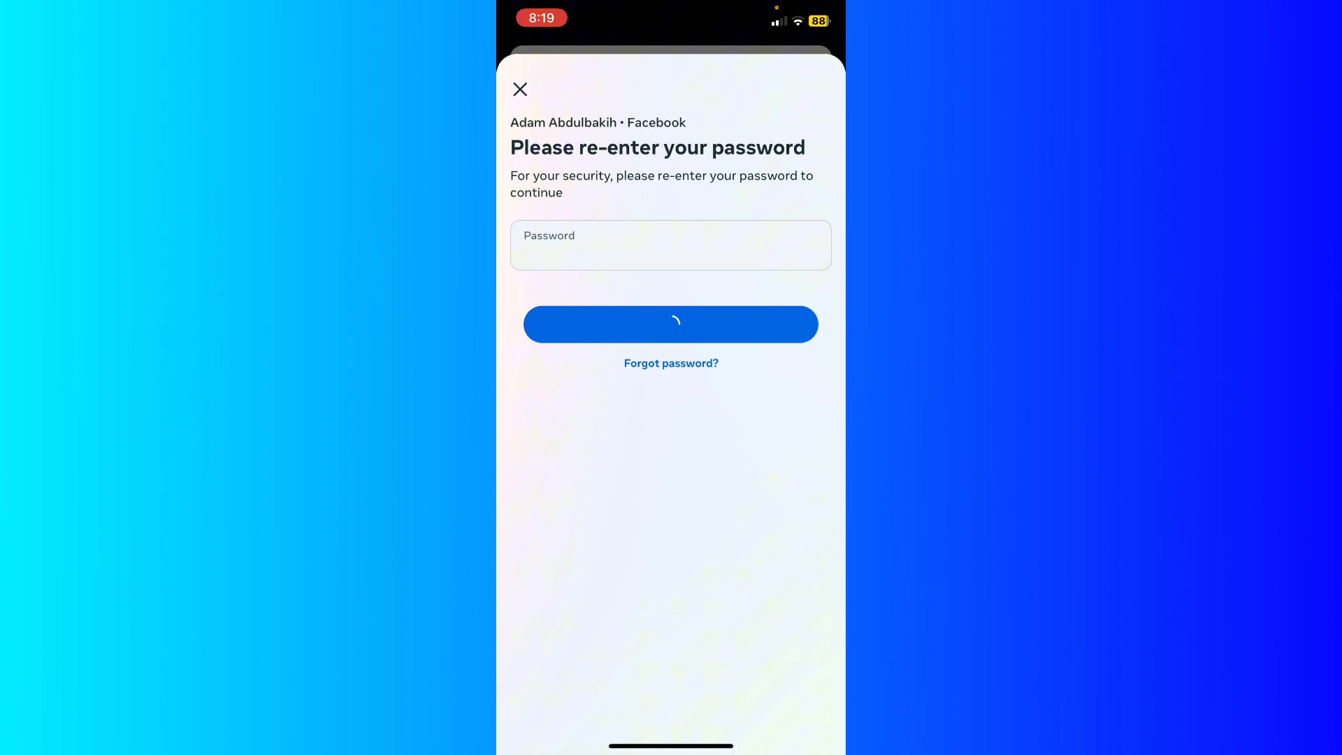
click(670, 323)
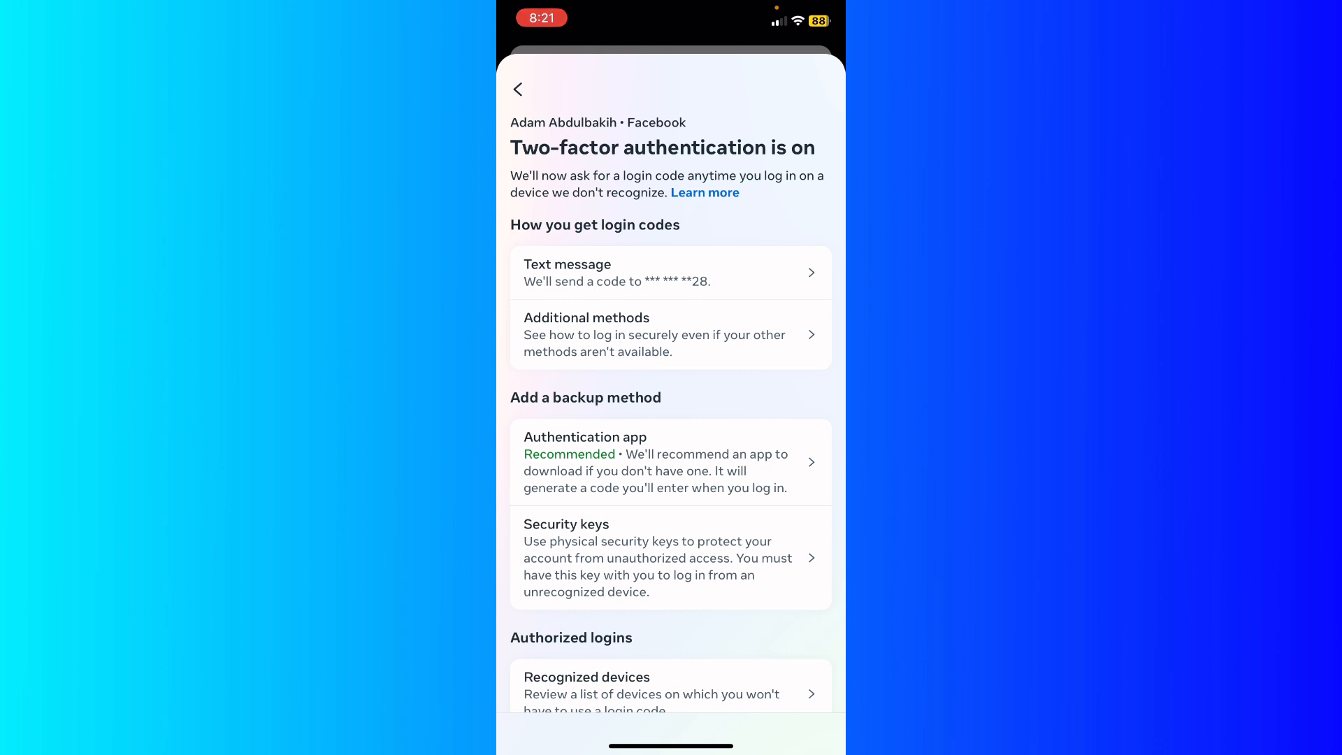
Go to Additional methods under How you get login codes to see recovery code options
click(670, 272)
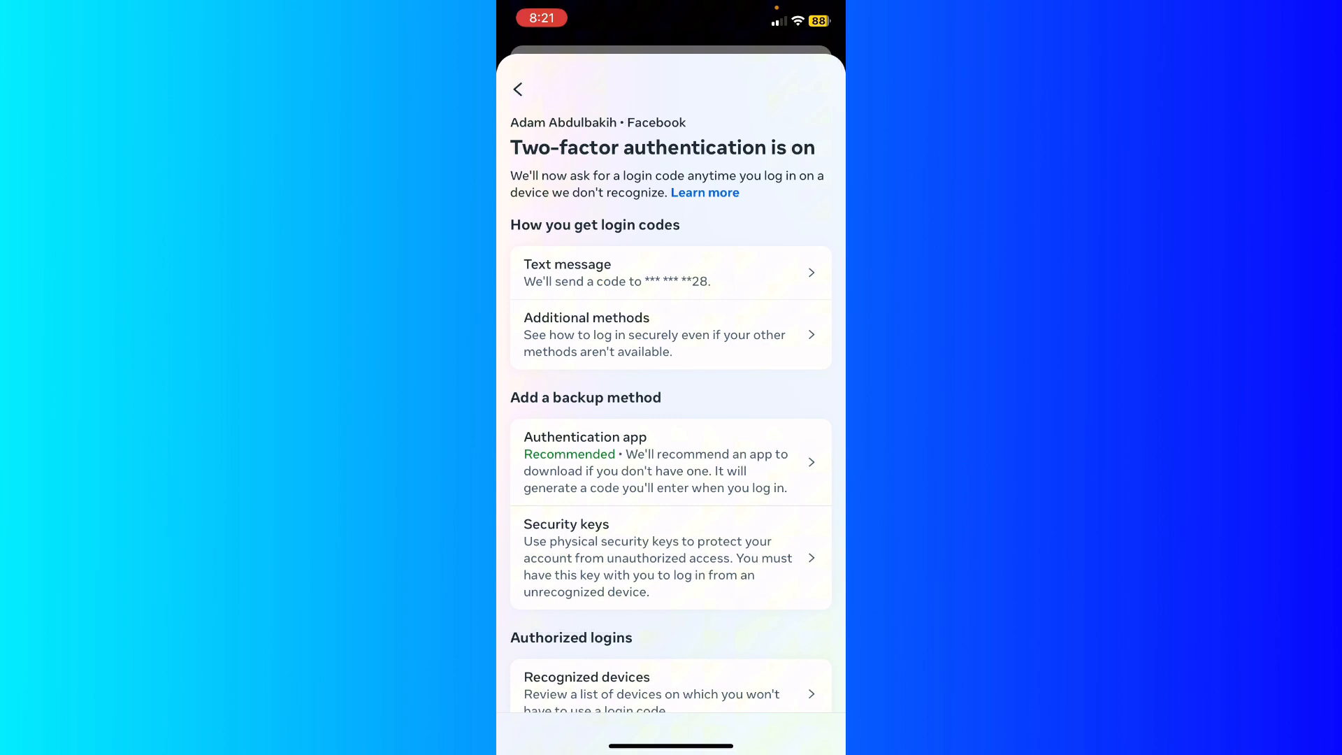
click(670, 334)
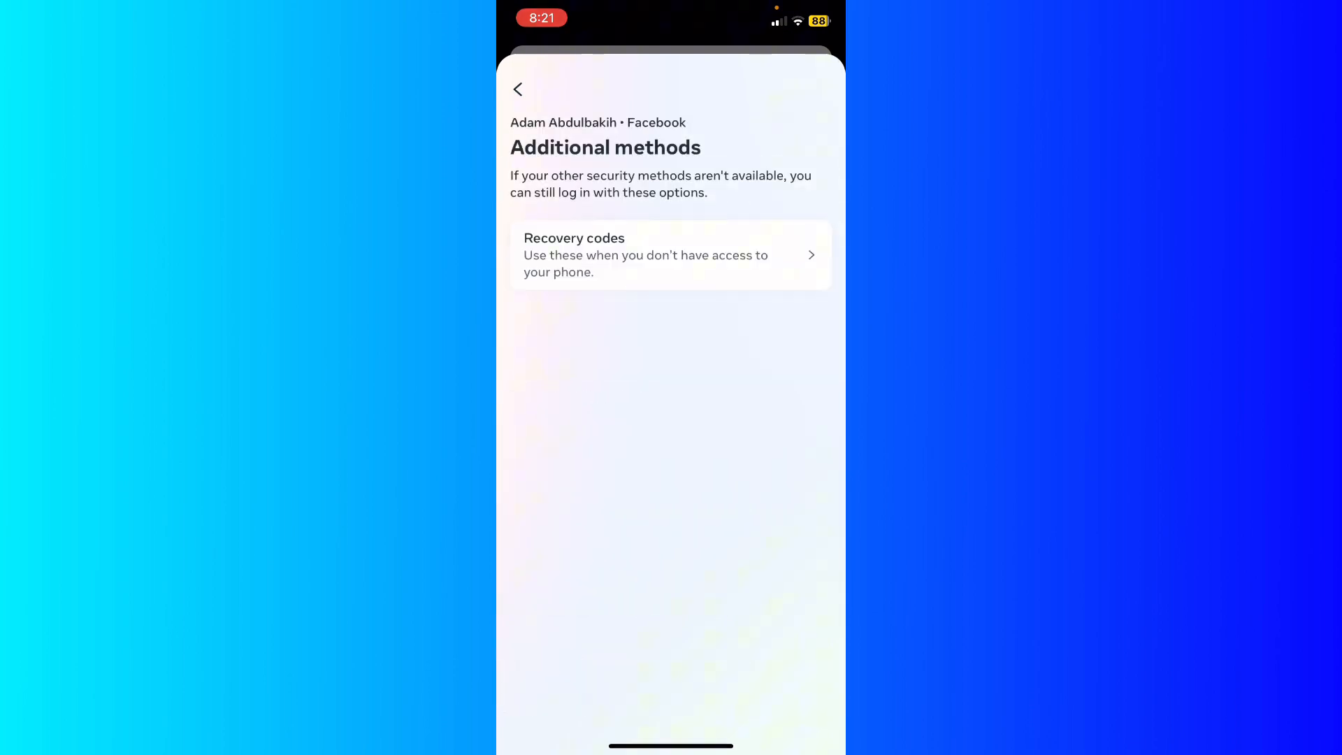
Turn on Recovery codes, view the five generated codes and return to the two-factor overview
click(670, 254)
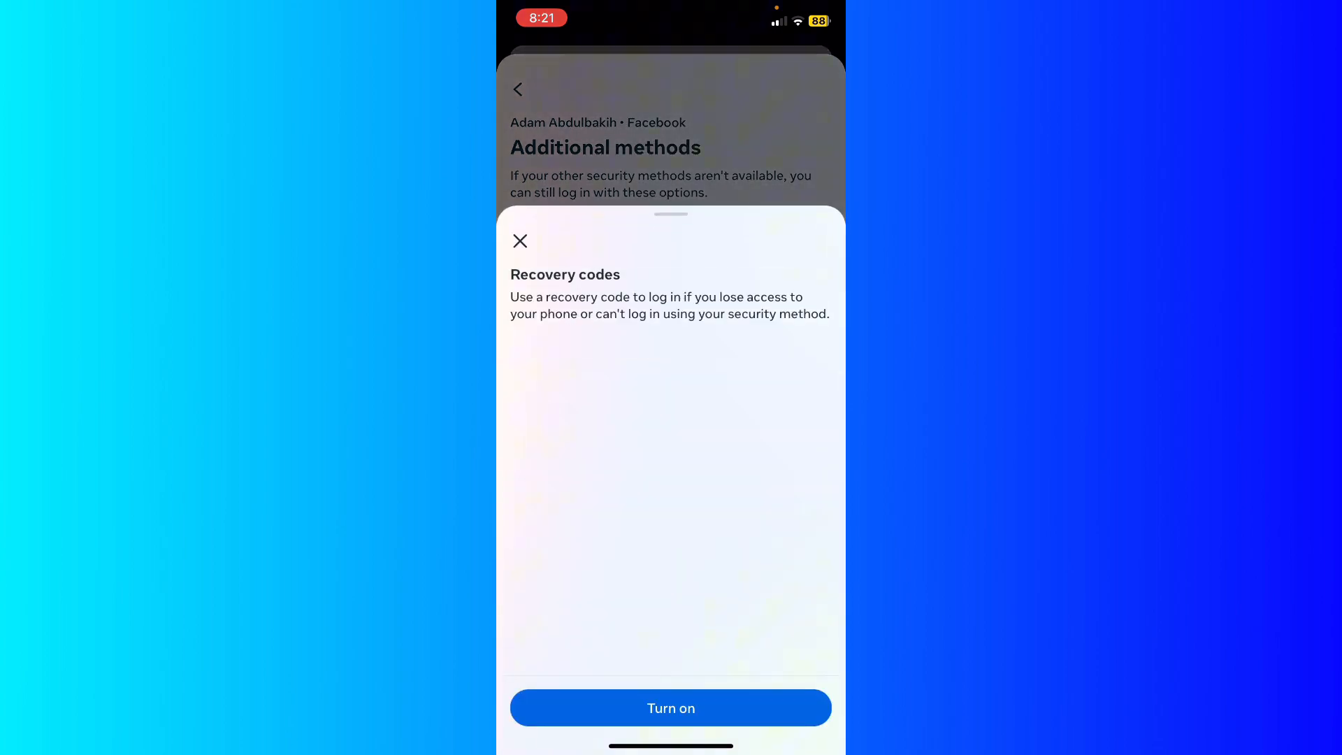
click(671, 707)
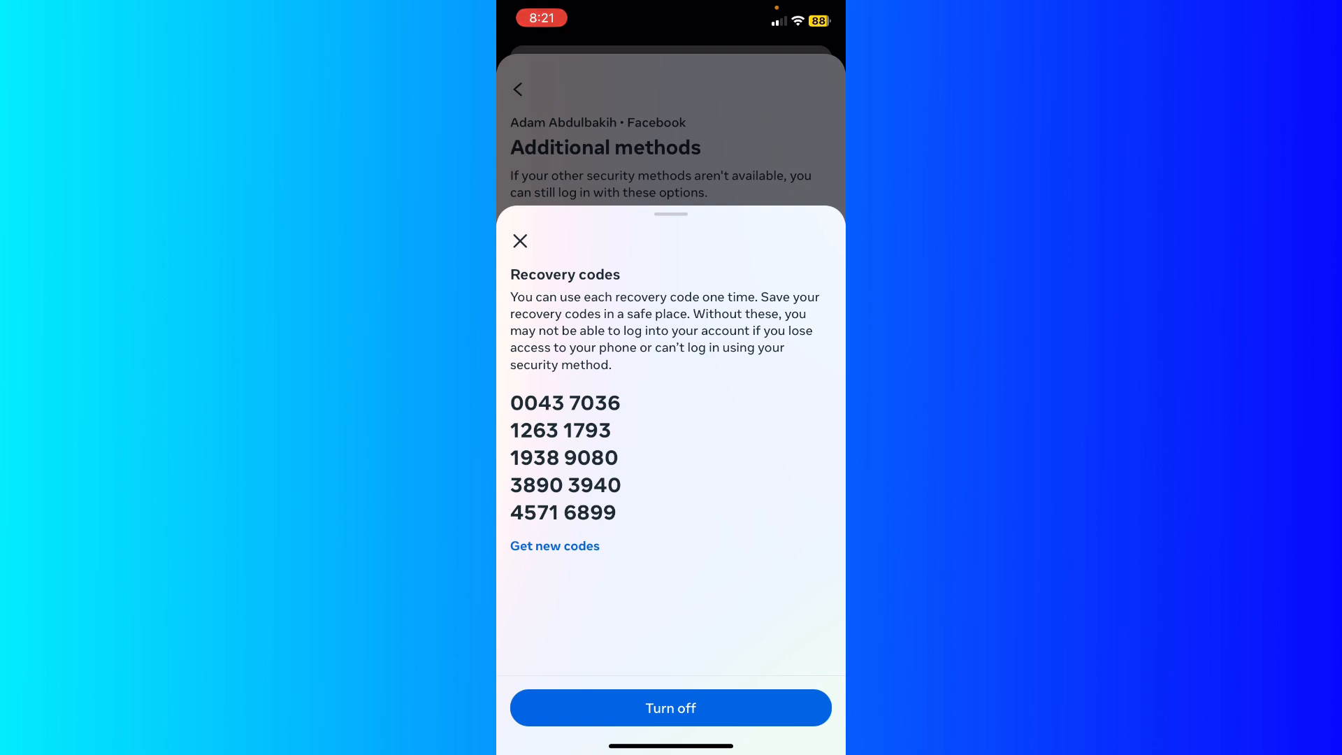
click(520, 240)
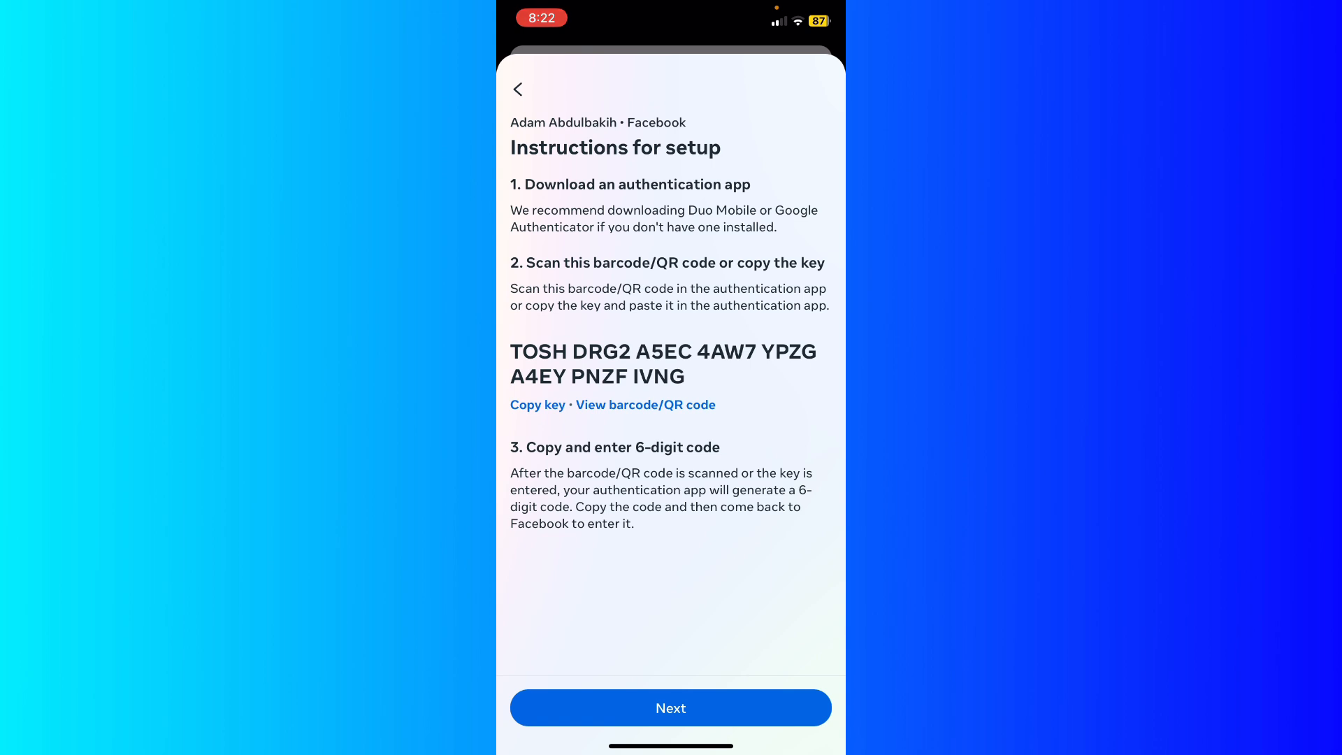
click(669, 707)
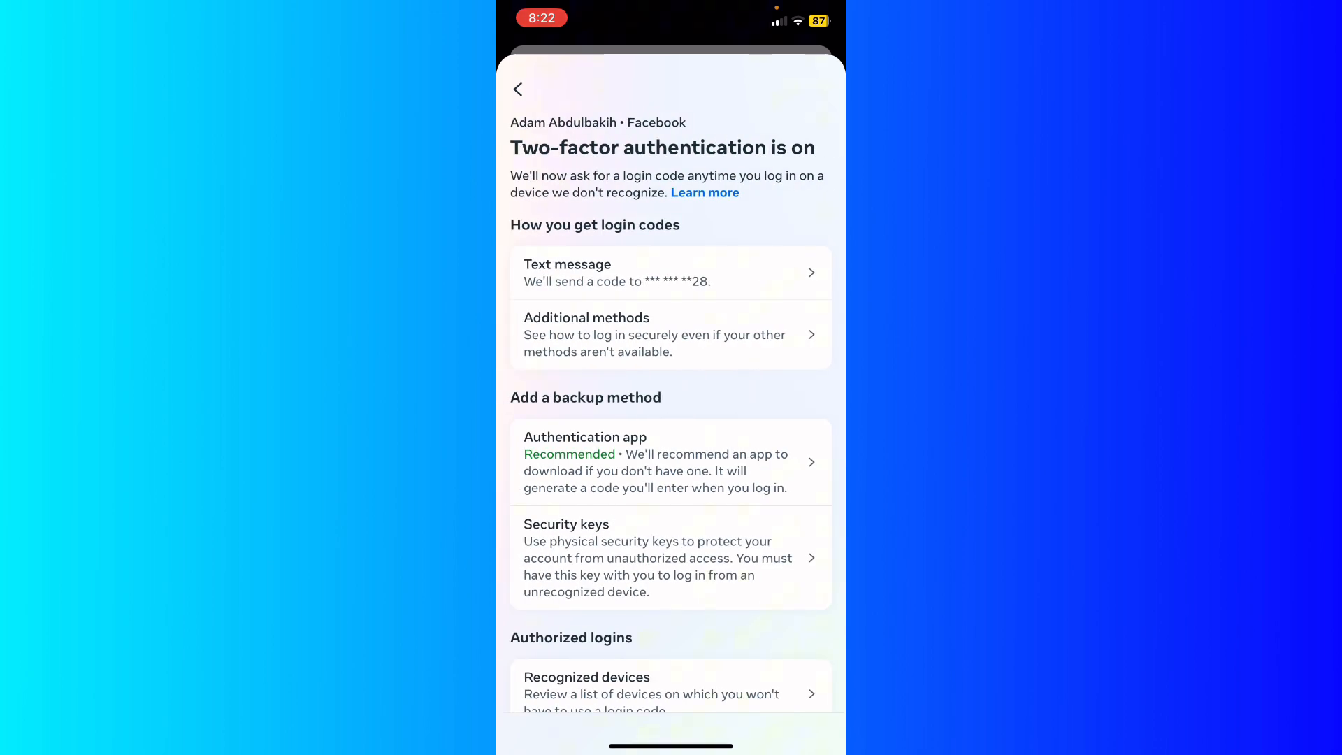